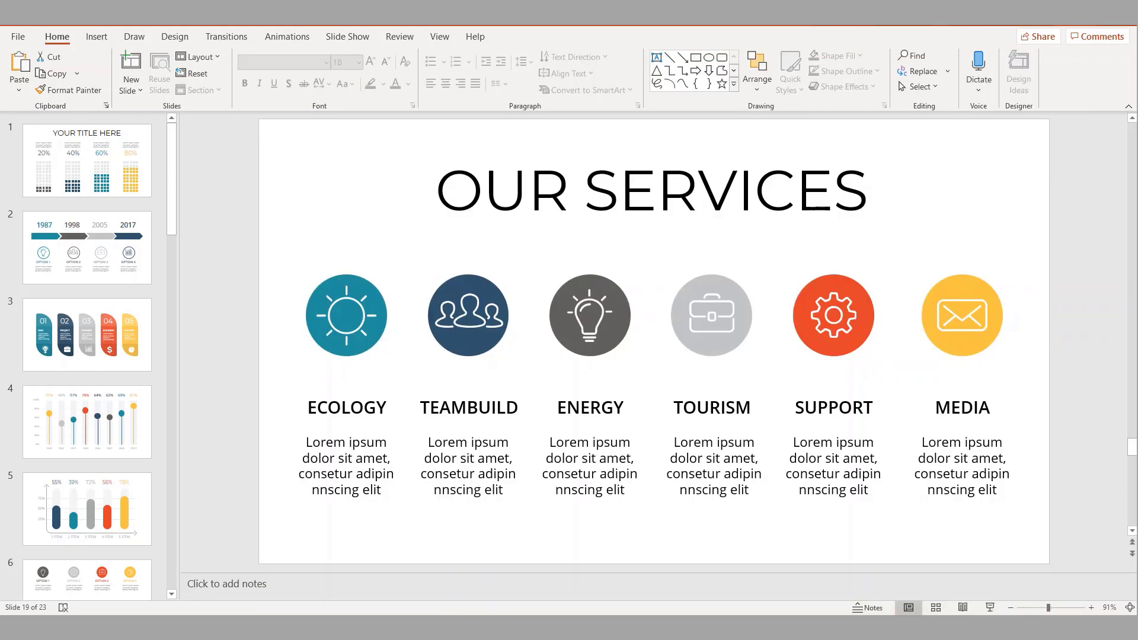
{"action": "mouse_move", "coordinate": [291, 629]}
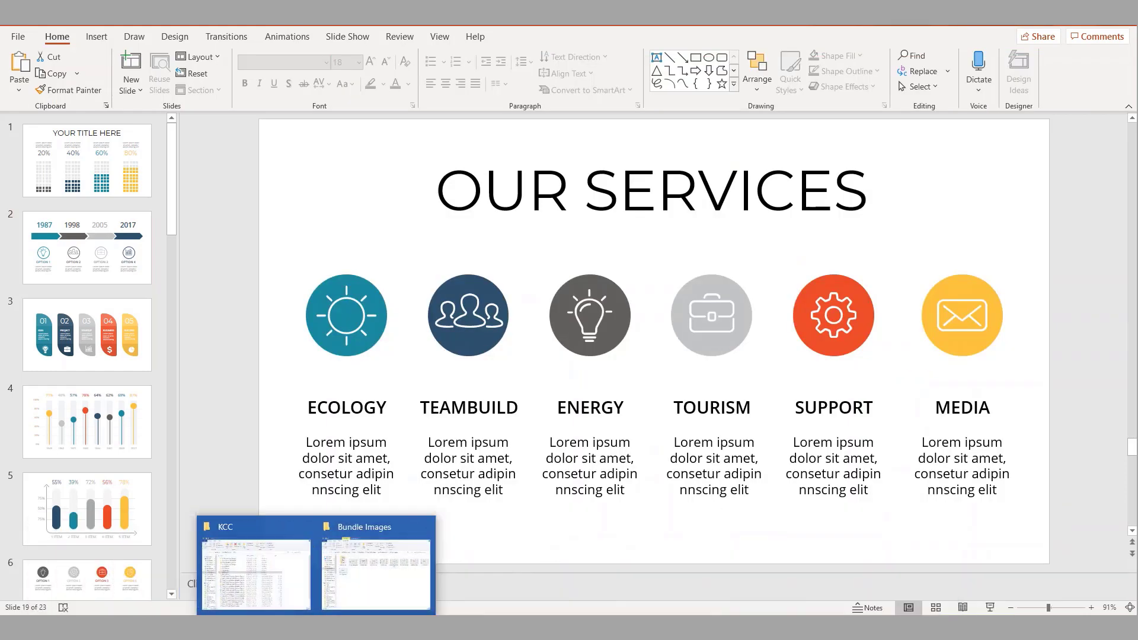
- Open the PART 1 PowerPoint template archive from the archive browsing window
{"action": "left_click", "coordinate": [377, 570]}
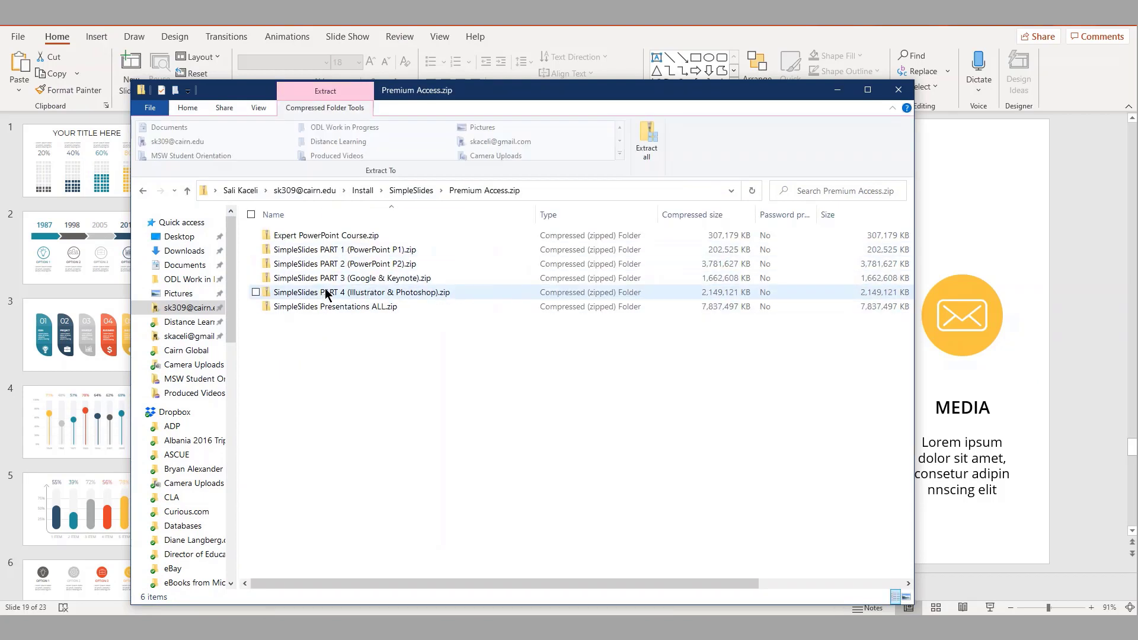
{"action": "left_click", "coordinate": [353, 277]}
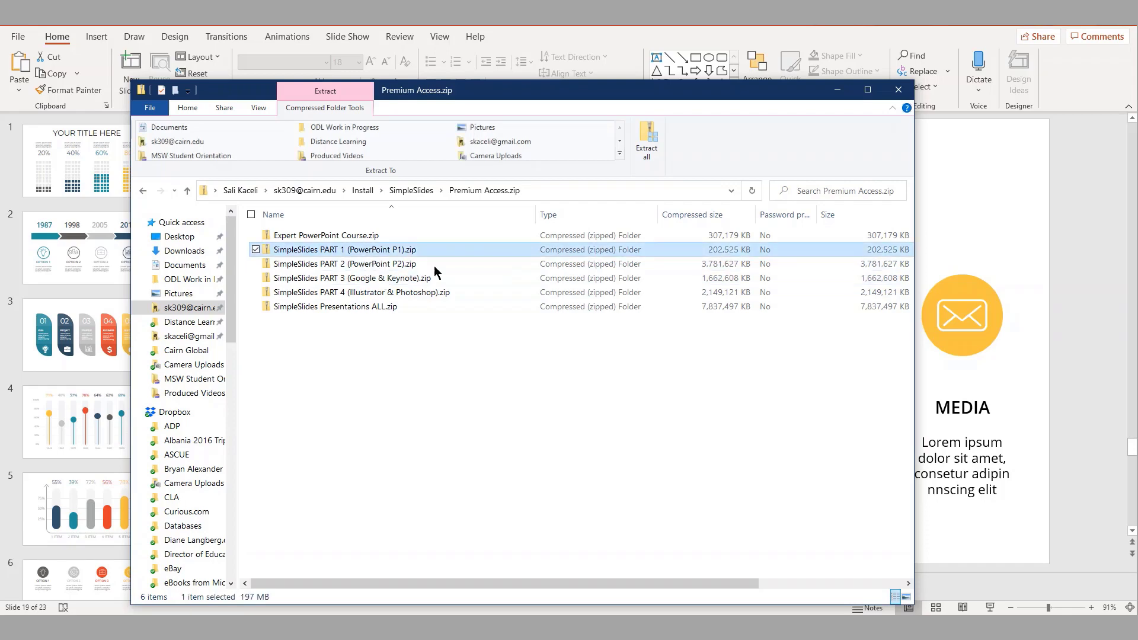
{"action": "double_click", "coordinate": [344, 250]}
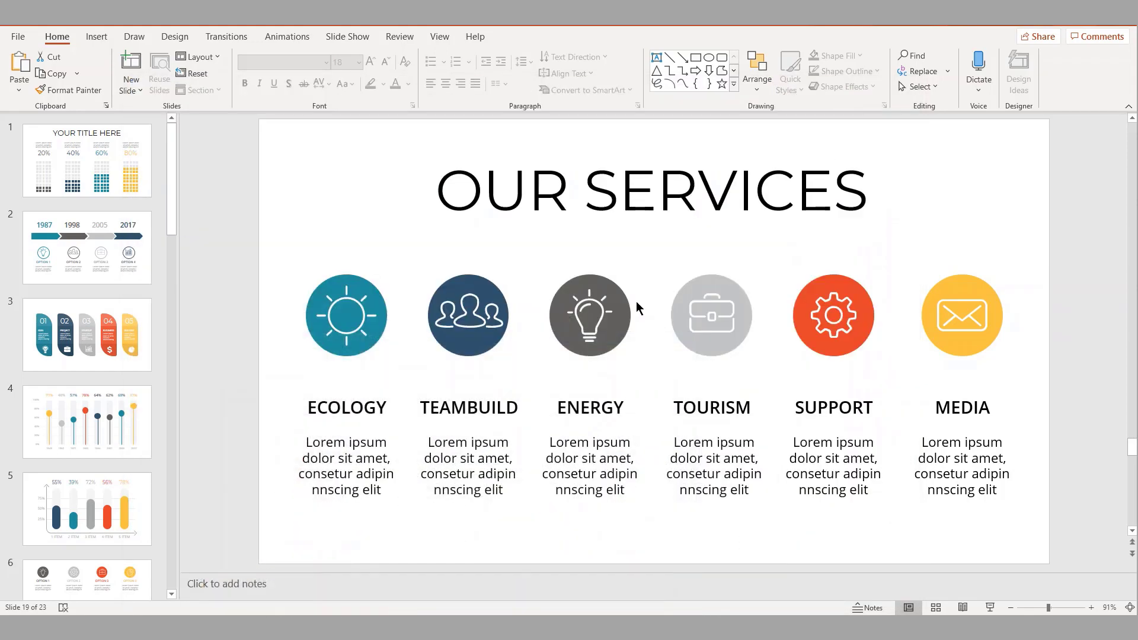
{"action": "mouse_move", "coordinate": [134, 303]}
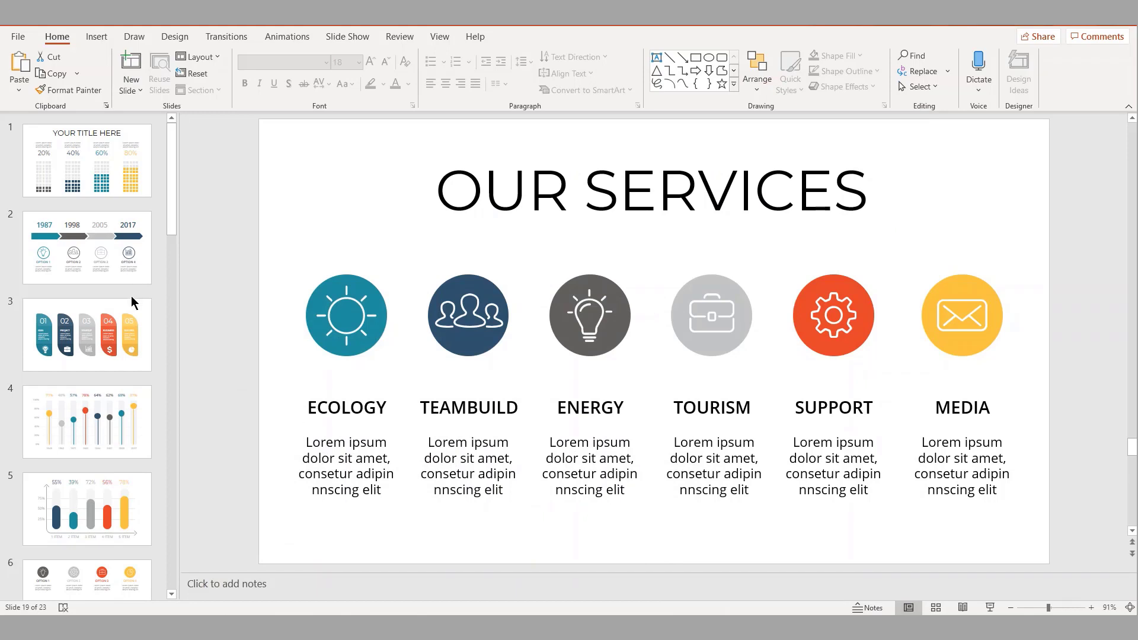
{"action": "mouse_move", "coordinate": [177, 326]}
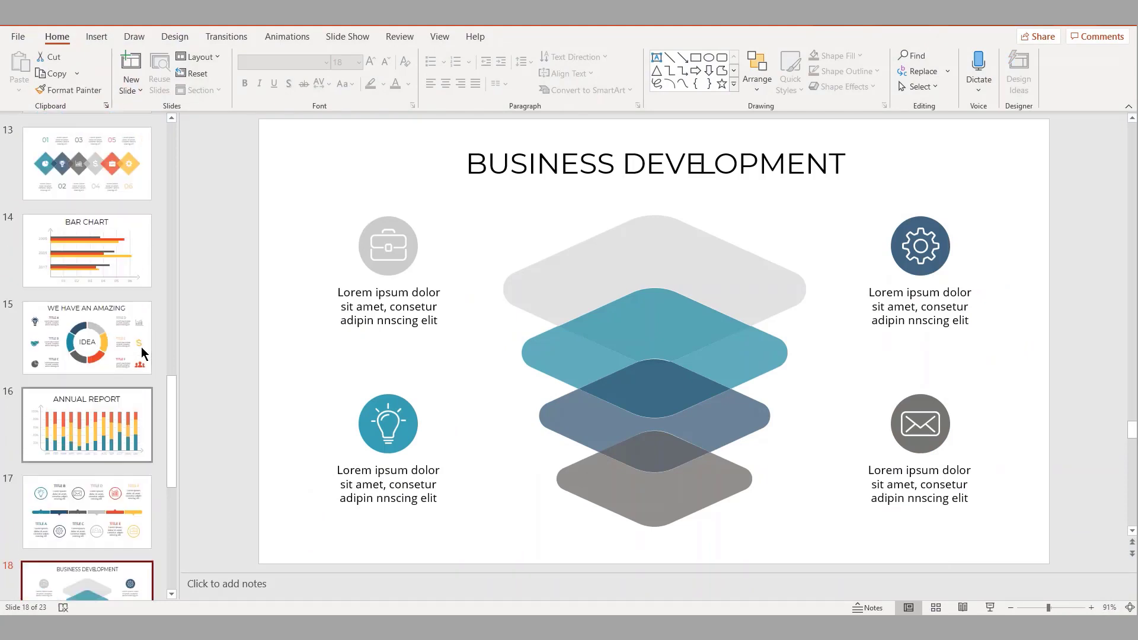
- Browse the deck's title, IDEA to SUCCESS, percentage rings, DATA ANALYTICS CHART and BUSINESS CYCLE slides
{"action": "scroll", "scroll_direction": "up", "scroll_amount": 3}
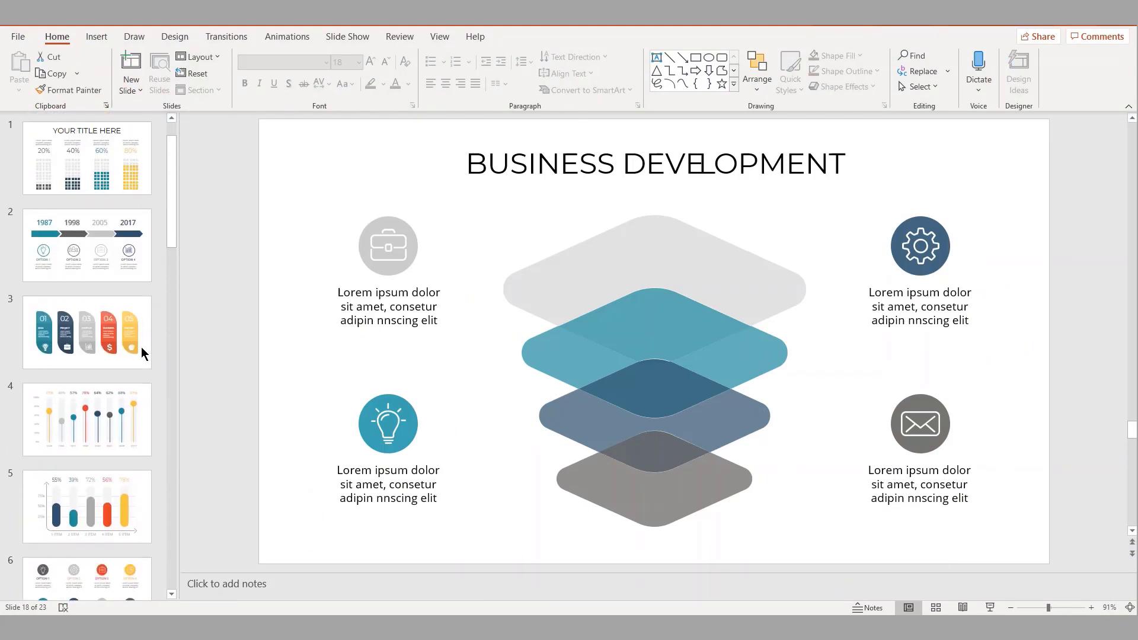
{"action": "left_click", "coordinate": [86, 159]}
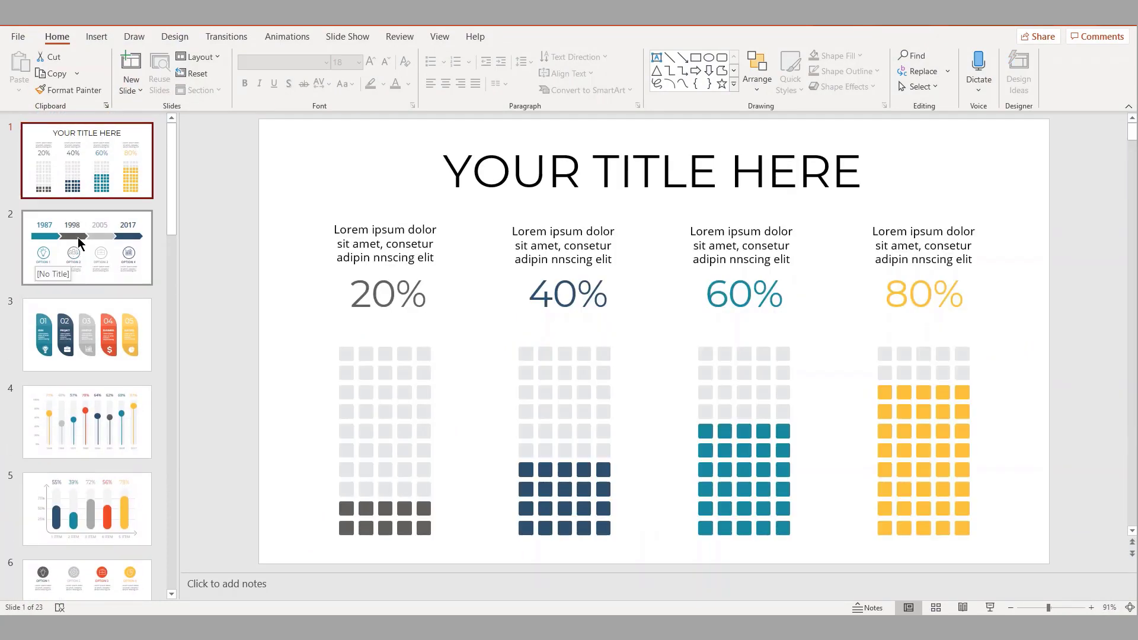
{"action": "left_click", "coordinate": [86, 334]}
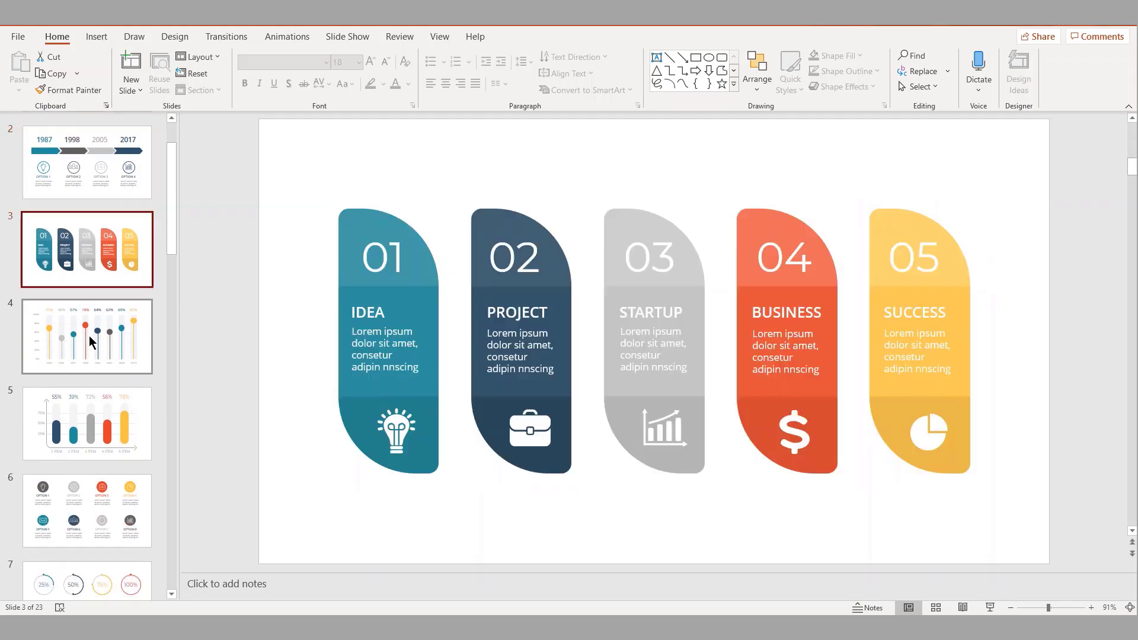
{"action": "left_click", "coordinate": [86, 426]}
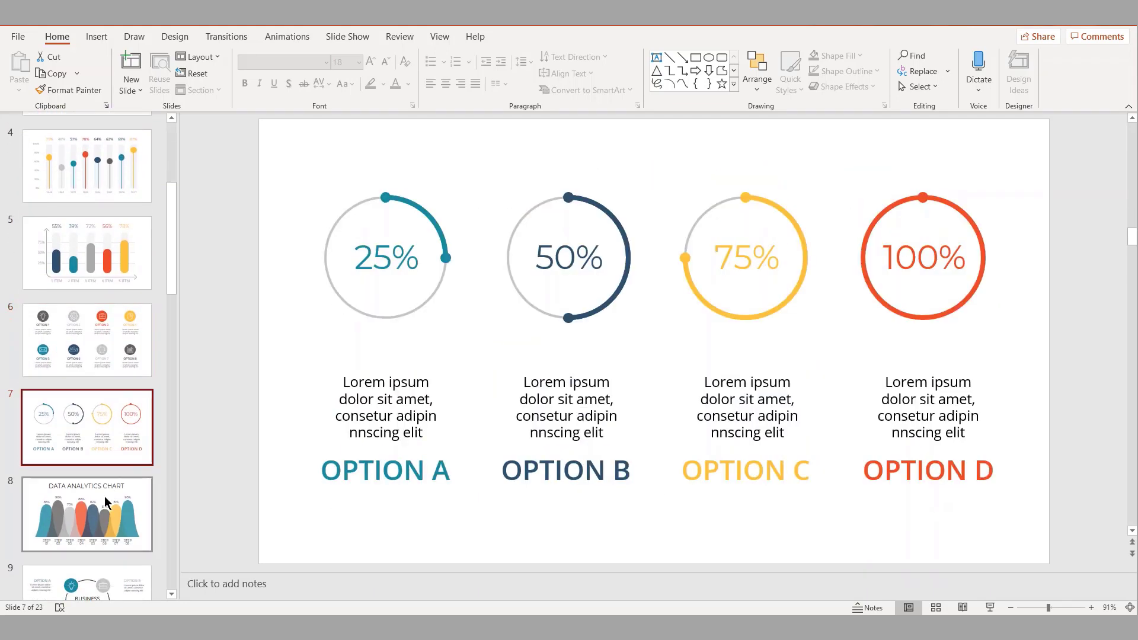
{"action": "left_click", "coordinate": [87, 514]}
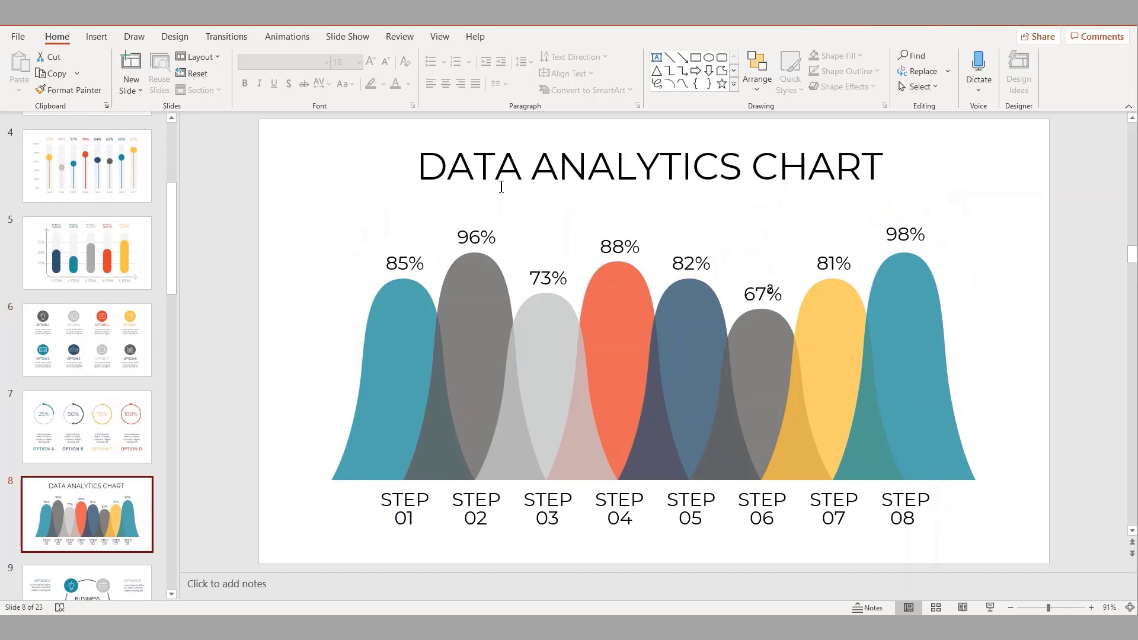
{"action": "left_click", "coordinate": [86, 374]}
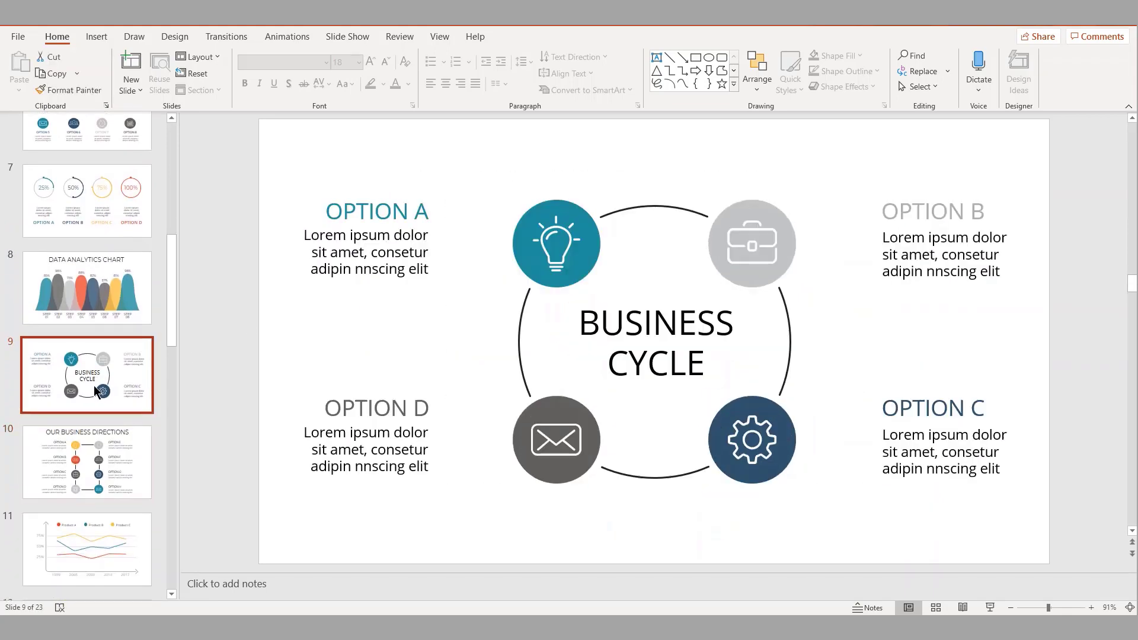
- View the WE HAVE AN AMAZING IDEA and OUR SERVICES slides, selecting the ECOLOGY description text
{"action": "scroll", "scroll_direction": "down", "scroll_amount": 3}
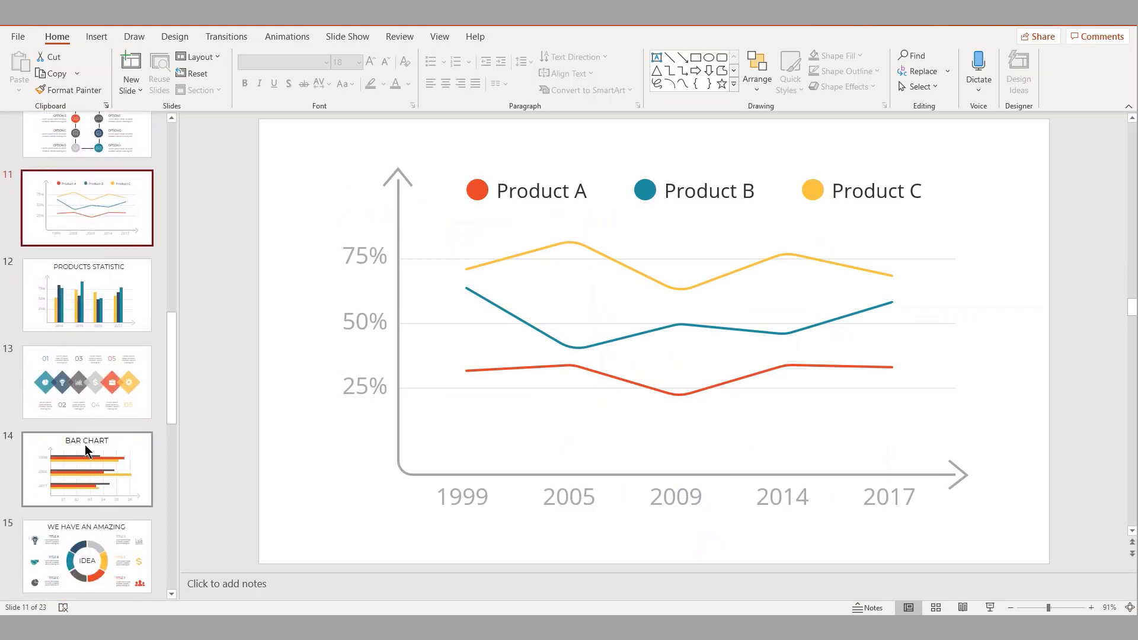
{"action": "left_click", "coordinate": [85, 557]}
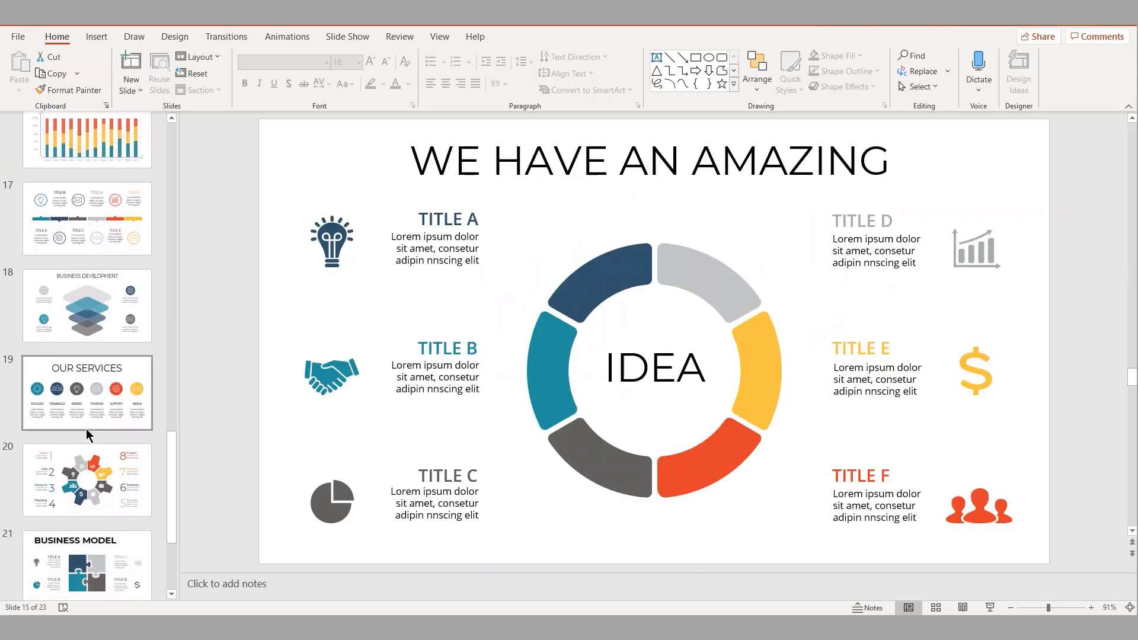
{"action": "left_click", "coordinate": [86, 392]}
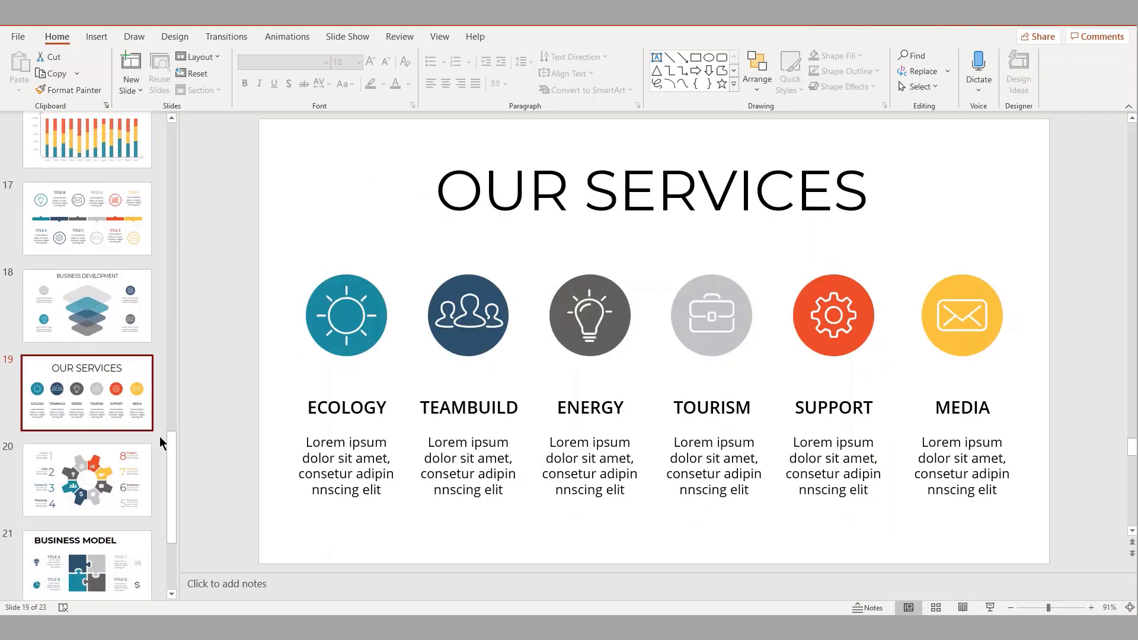
{"action": "mouse_move", "coordinate": [92, 346]}
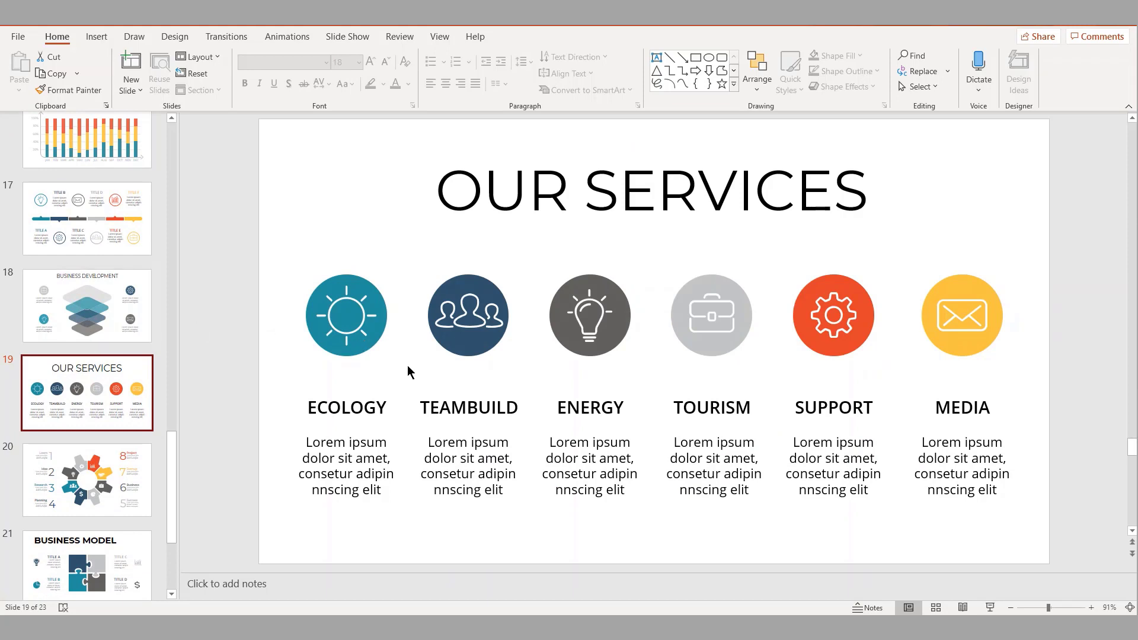
{"action": "left_click", "coordinate": [346, 465]}
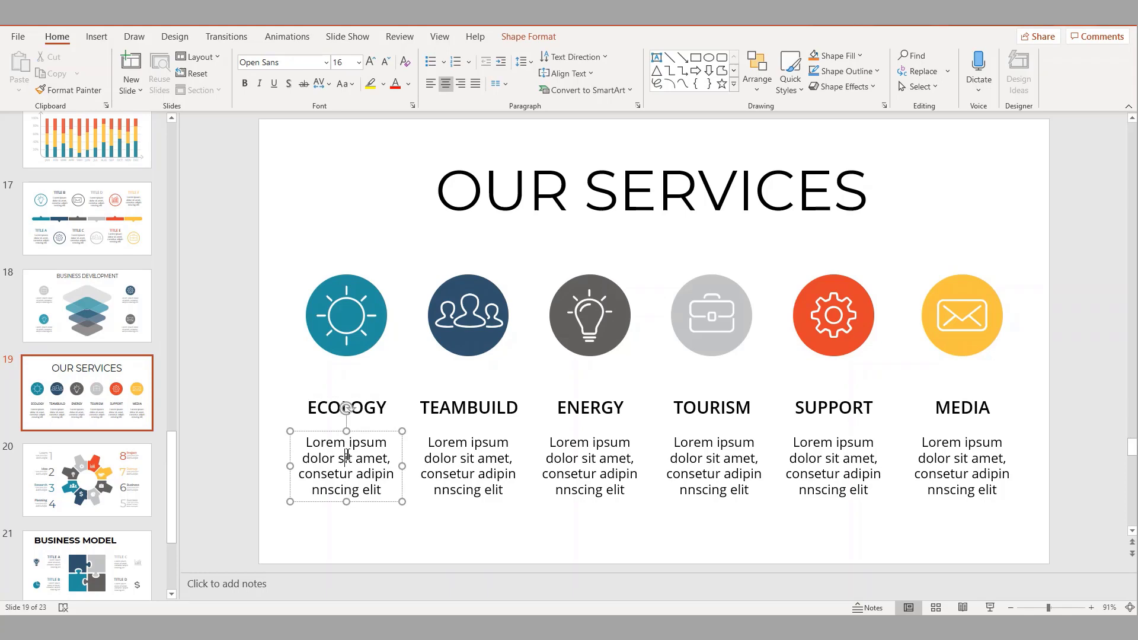
{"action": "mouse_move", "coordinate": [83, 528]}
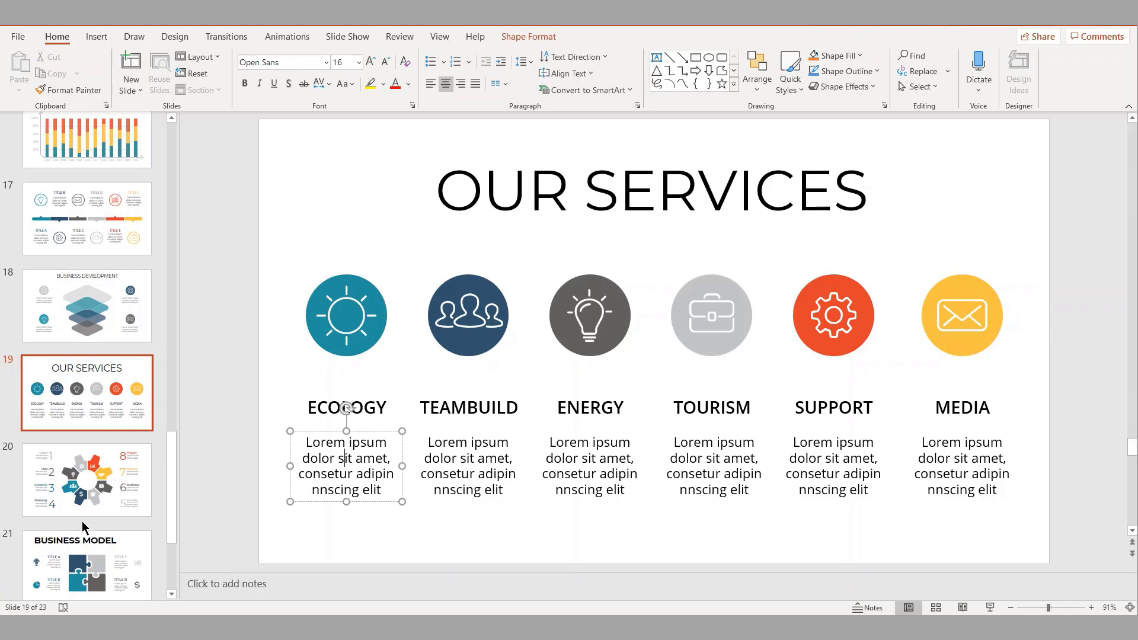
{"action": "left_click", "coordinate": [86, 543]}
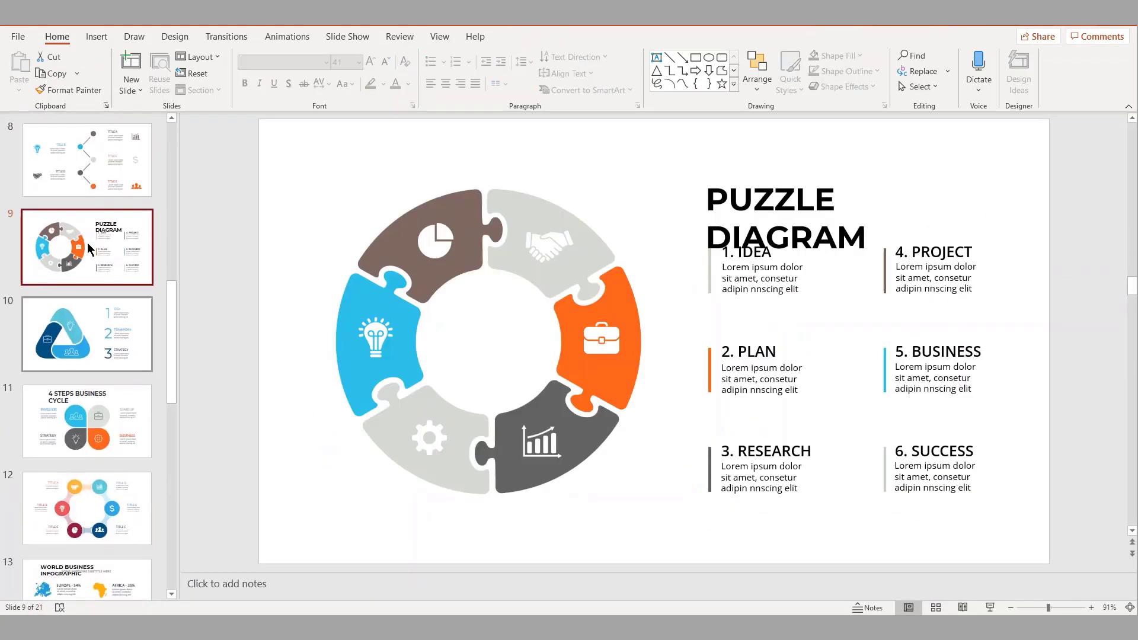
- Show the strategy deck's first slide, the SIMPLE ICONS INFOGRAPHIC slide and the 4 STEPS STRATEGY slide
{"action": "left_click", "coordinate": [86, 160]}
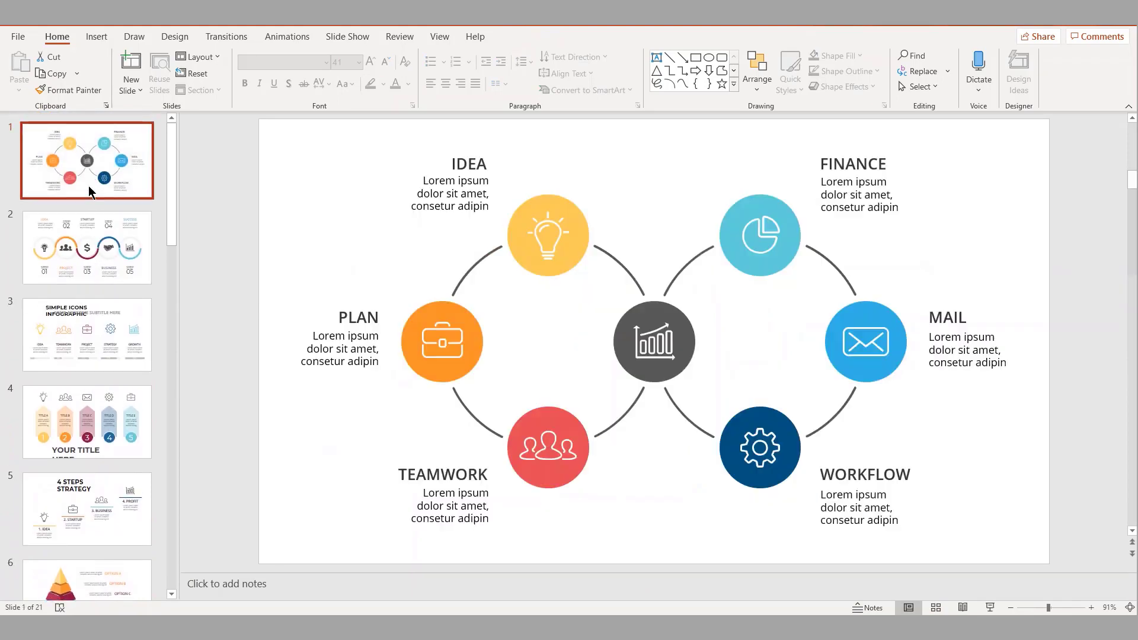
{"action": "left_click", "coordinate": [87, 247]}
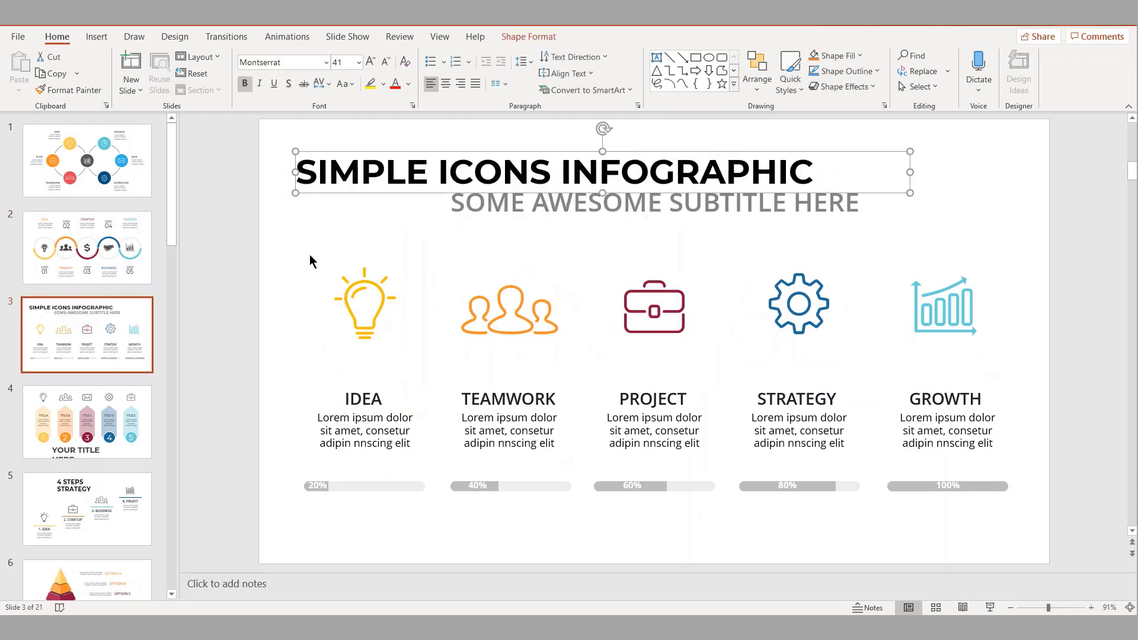
{"action": "left_click", "coordinate": [86, 508]}
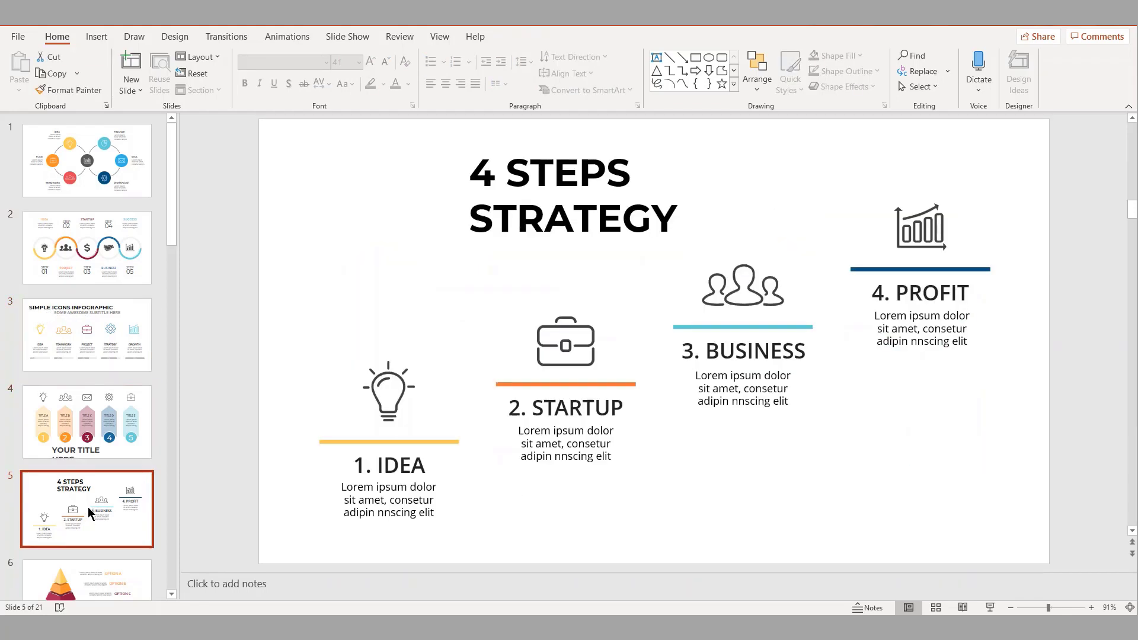
{"action": "mouse_move", "coordinate": [335, 608]}
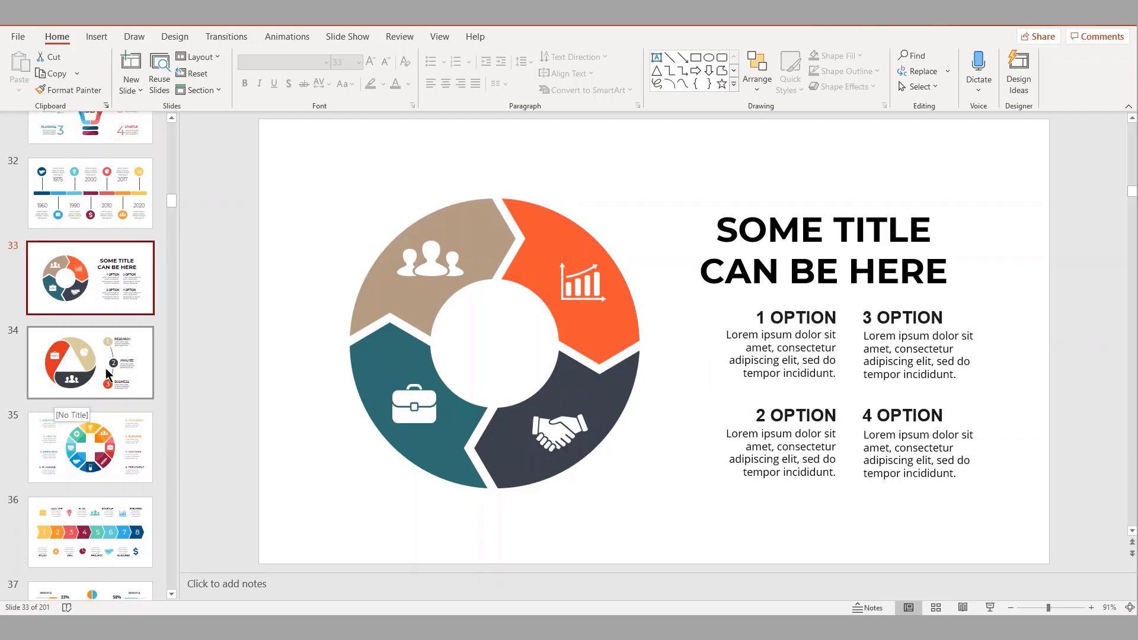
- View the RESEARCH-ANALYZE-BUSINESS triangle, the medical cross infographic and the head-shaped CREATIVITY-to-SUCCESS slide
{"action": "left_click", "coordinate": [90, 363]}
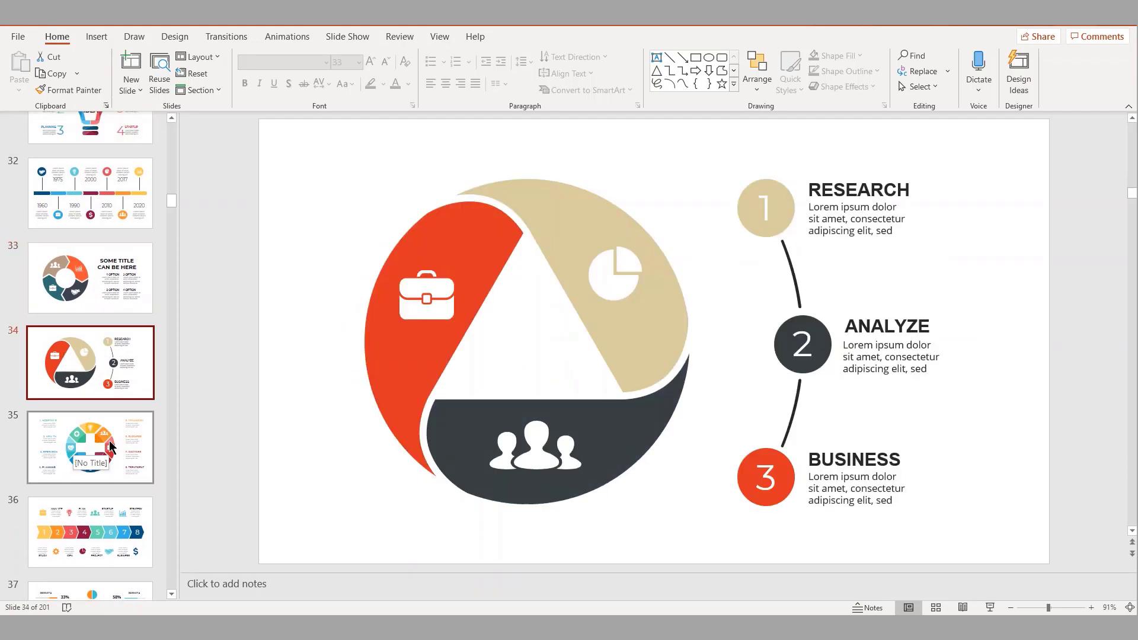
{"action": "left_click", "coordinate": [89, 447]}
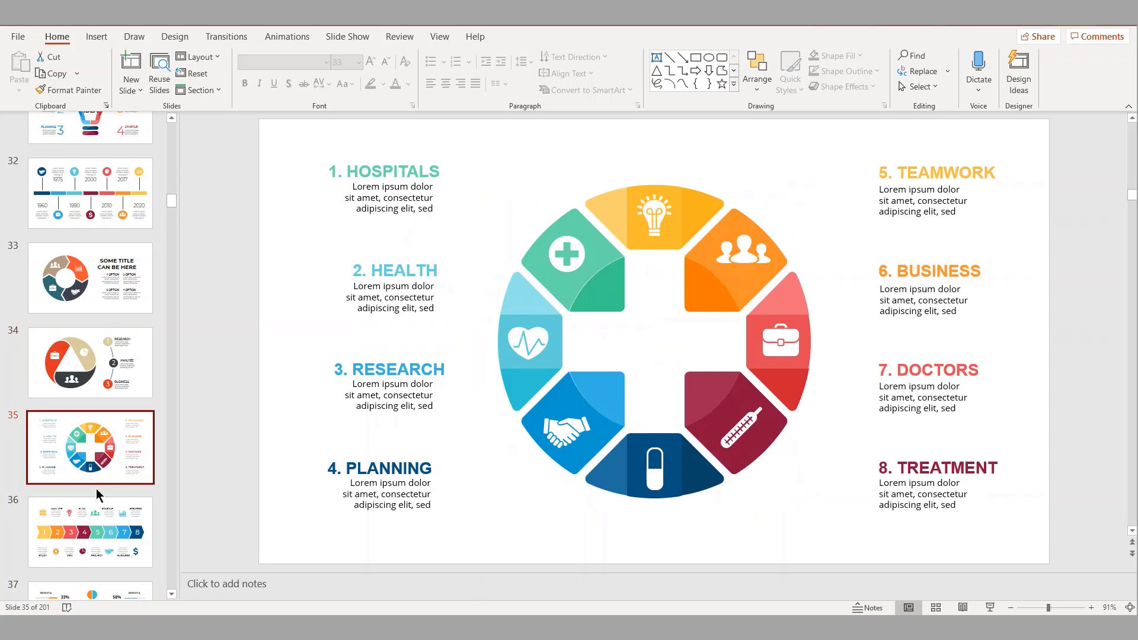
{"action": "left_click", "coordinate": [91, 531]}
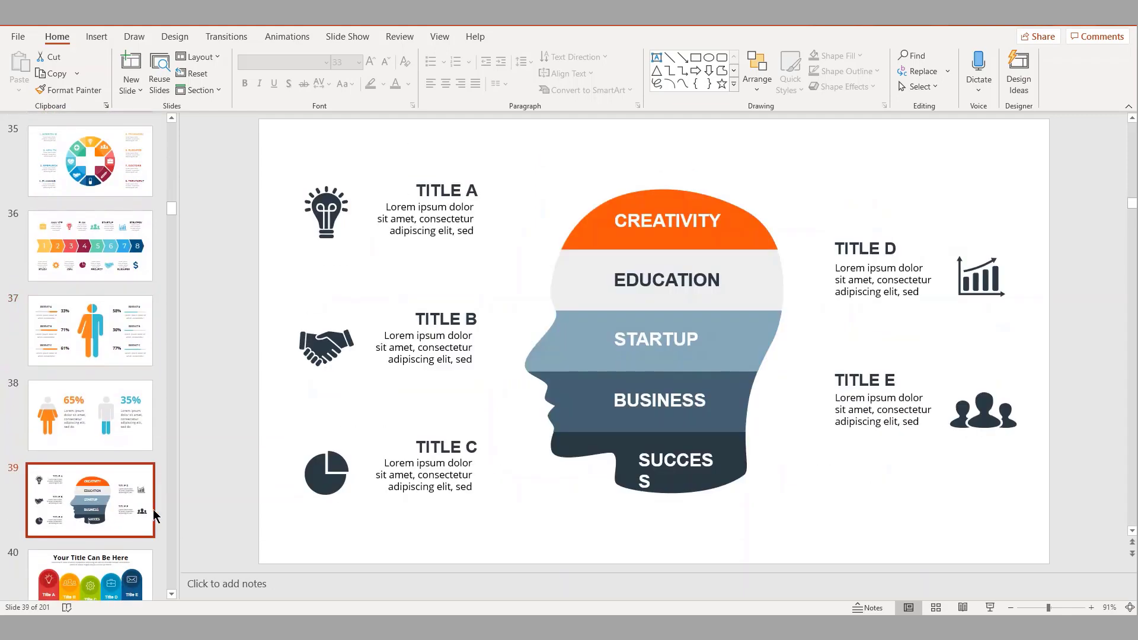
{"action": "mouse_move", "coordinate": [91, 502]}
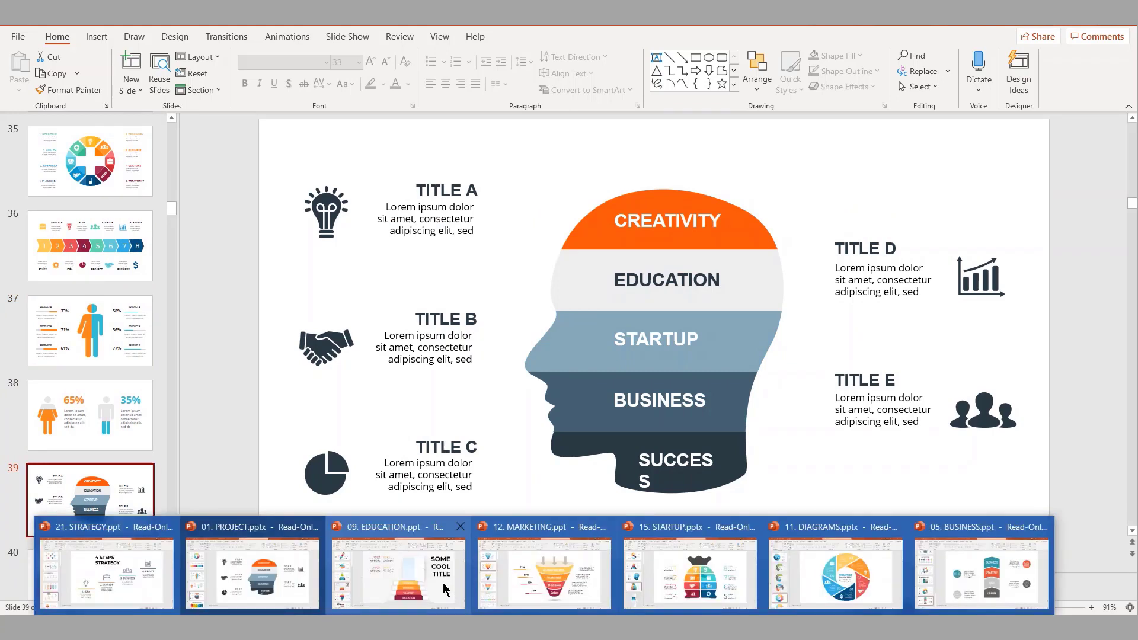
- Switch to 12. MARKETING.ppt and scroll down to the OUR TARGET AUDIENCE slide
{"action": "left_click", "coordinate": [397, 573]}
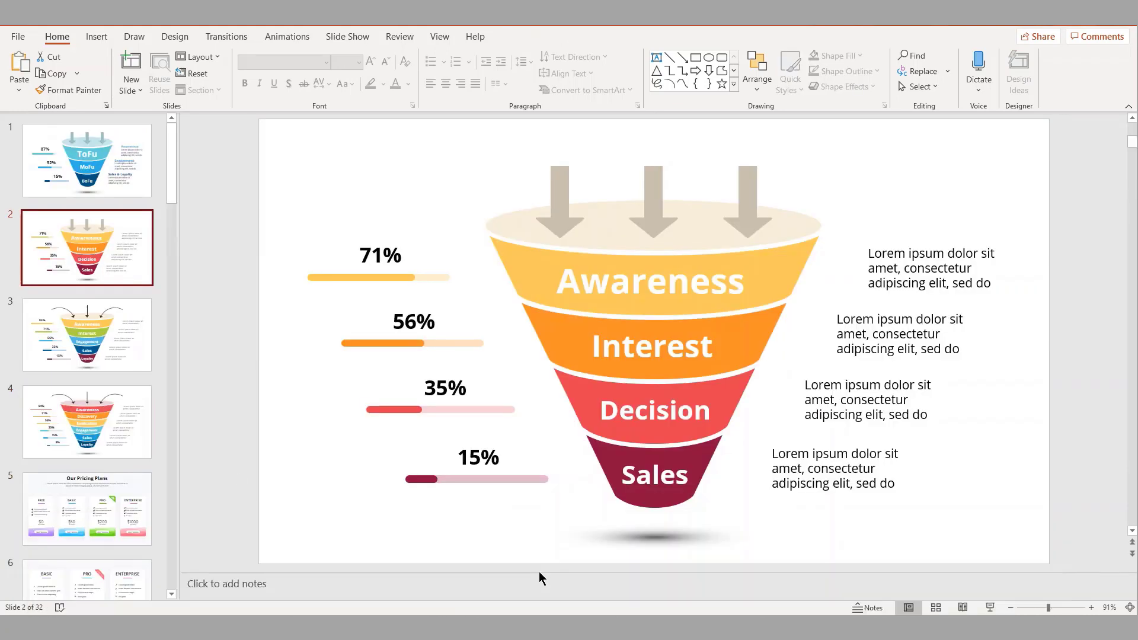
{"action": "scroll", "scroll_direction": "down", "scroll_amount": 3}
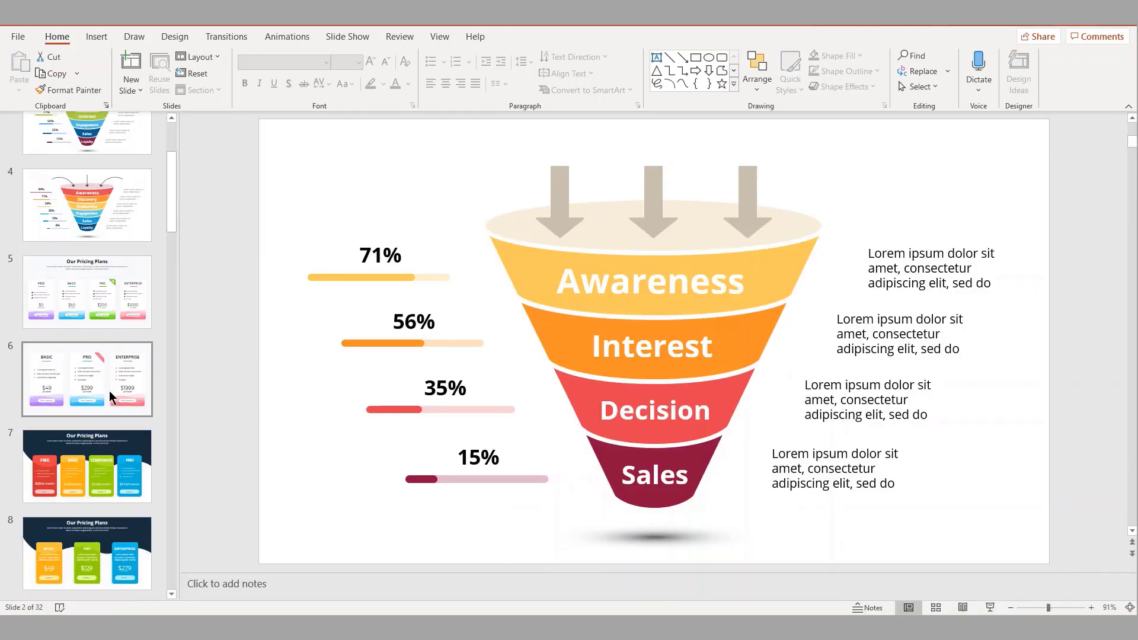
{"action": "scroll", "scroll_direction": "down", "scroll_amount": 3}
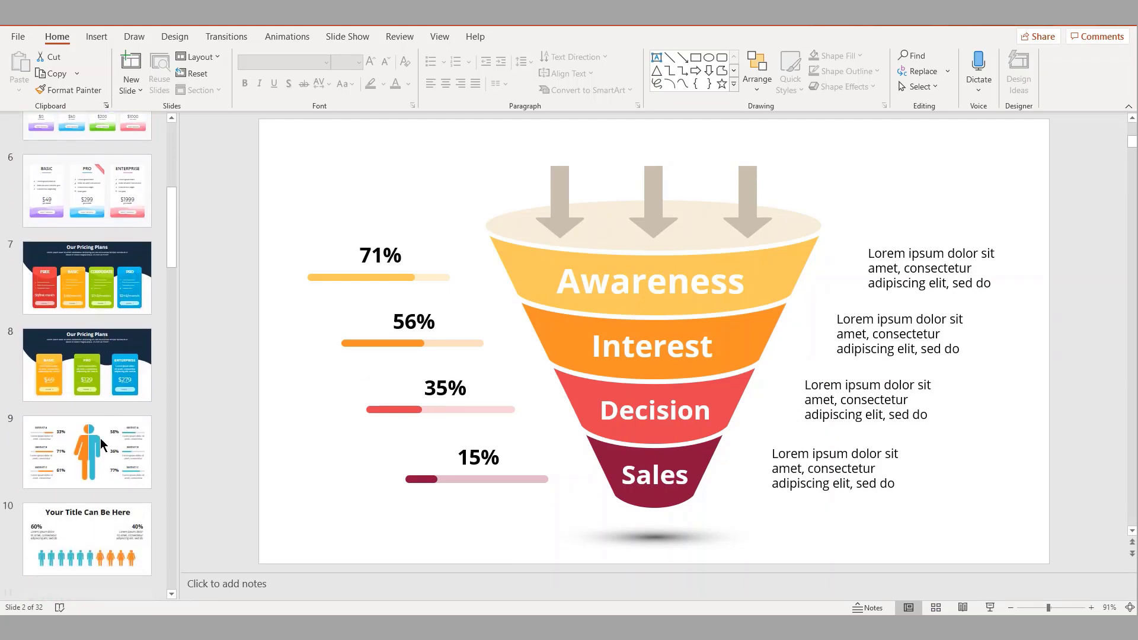
{"action": "scroll", "scroll_direction": "down", "scroll_amount": 3}
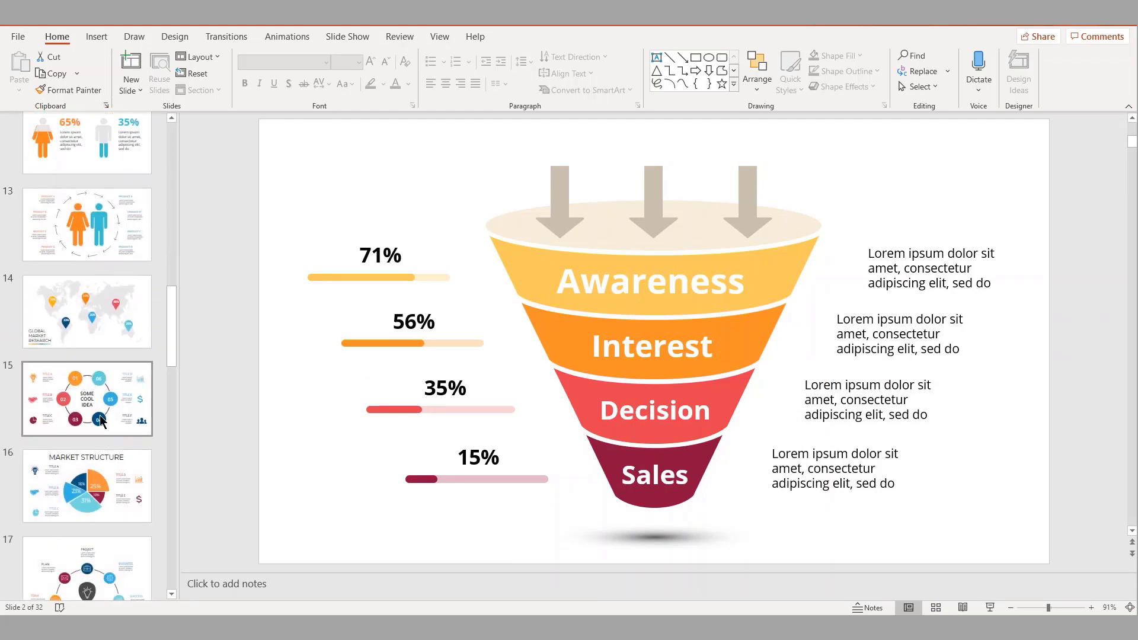
{"action": "left_click", "coordinate": [86, 399]}
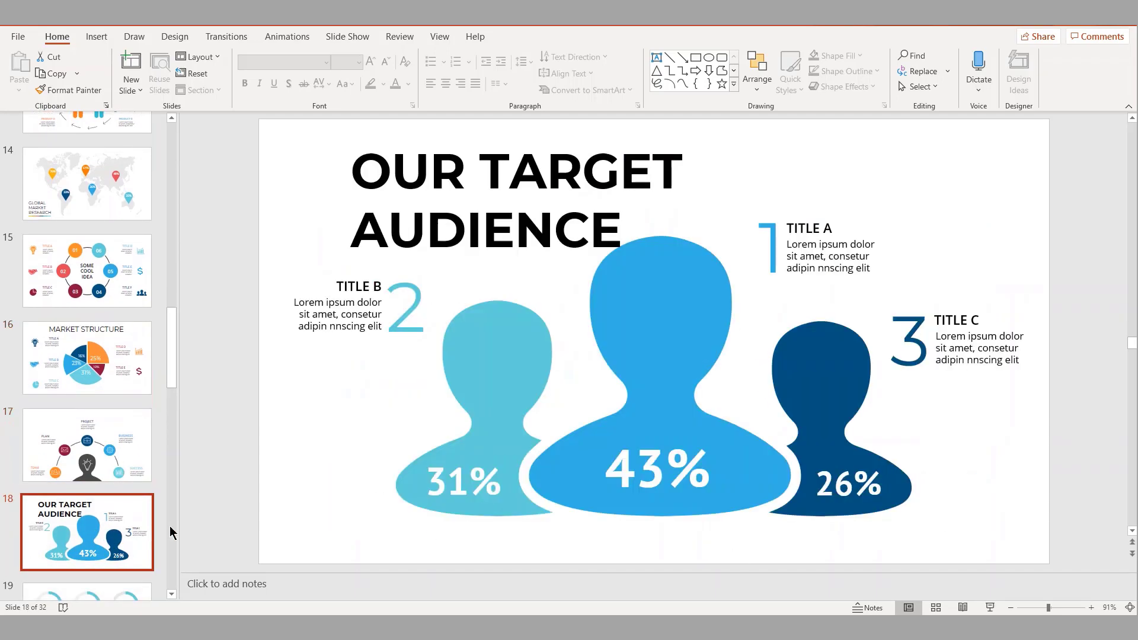
- View the 1960 to 2020 timeline slide and then the PROJECT STRUCTURE slide
{"action": "left_click", "coordinate": [86, 450]}
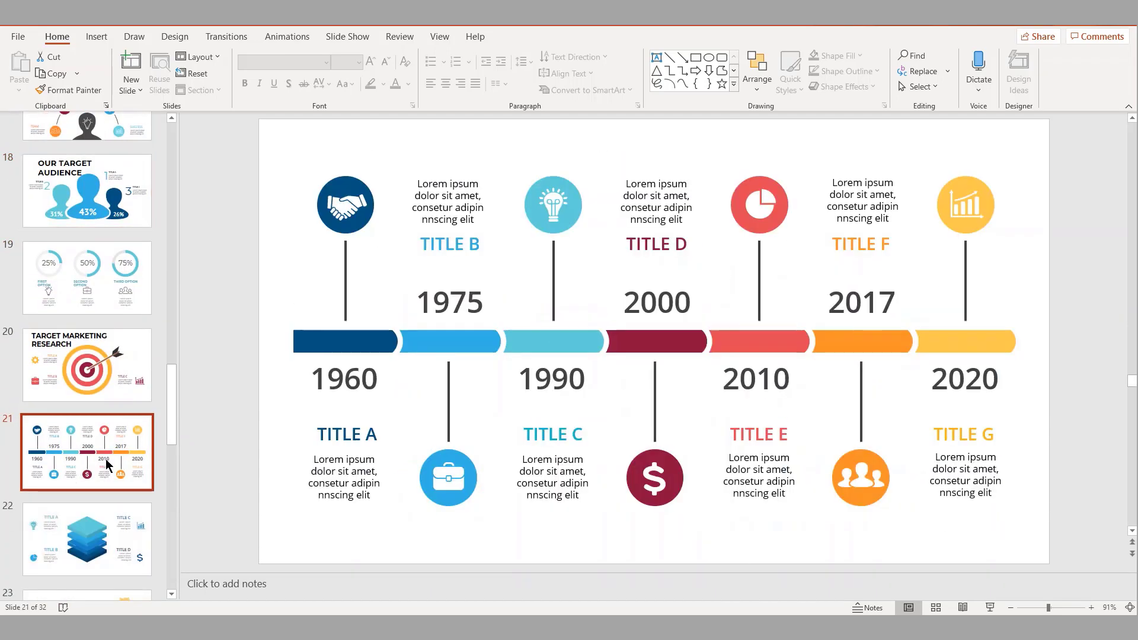
{"action": "scroll", "scroll_direction": "down", "scroll_amount": 3}
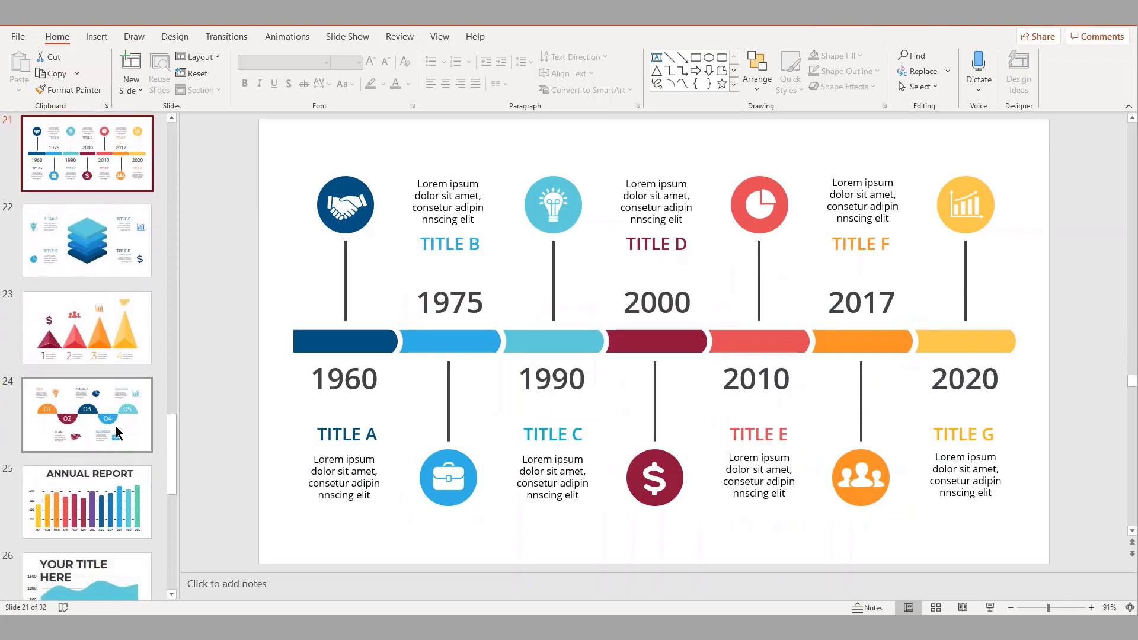
{"action": "left_click", "coordinate": [86, 377]}
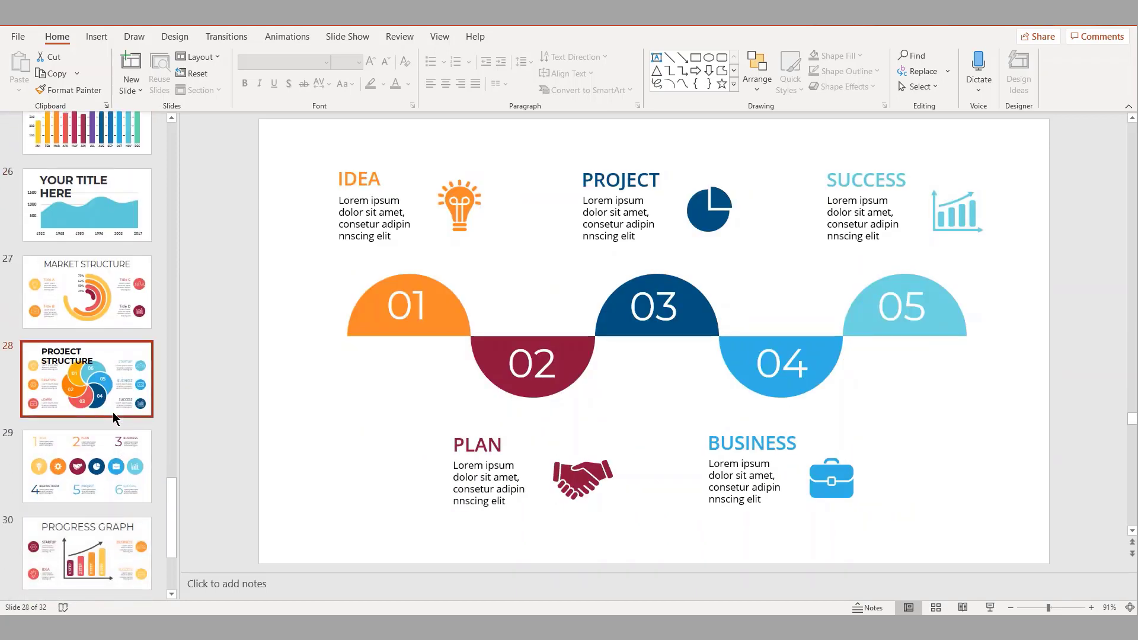
{"action": "mouse_move", "coordinate": [544, 573]}
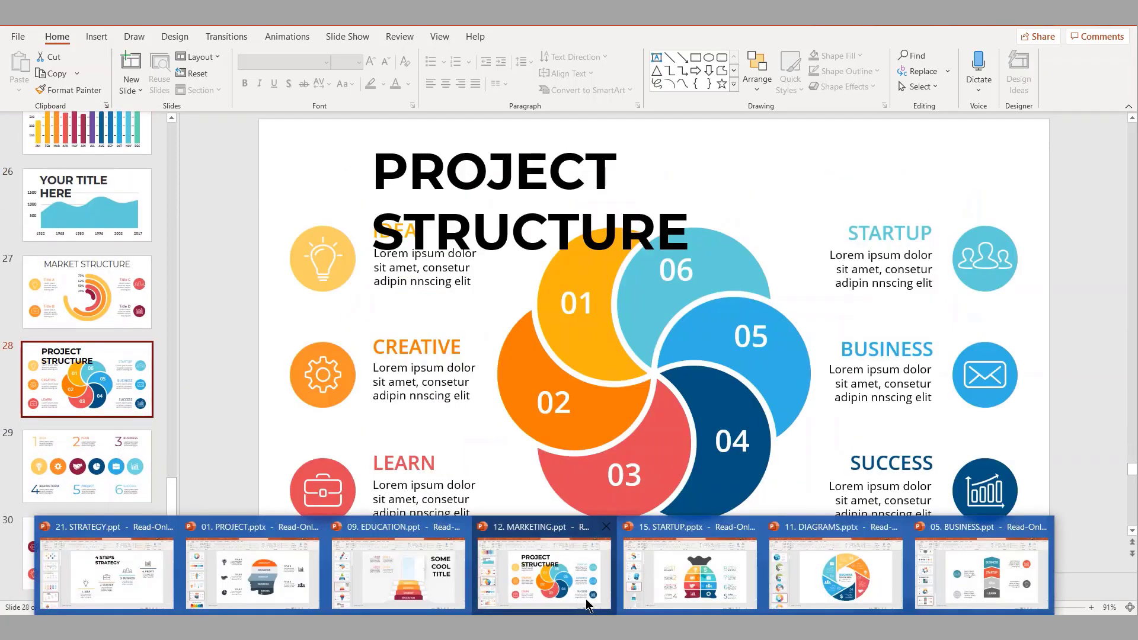
- Switch to 05. BUSINESS.ppt and view the business wheel slide, then the TEAMWORK IS EVERYTHING slide
{"action": "left_click", "coordinate": [687, 573]}
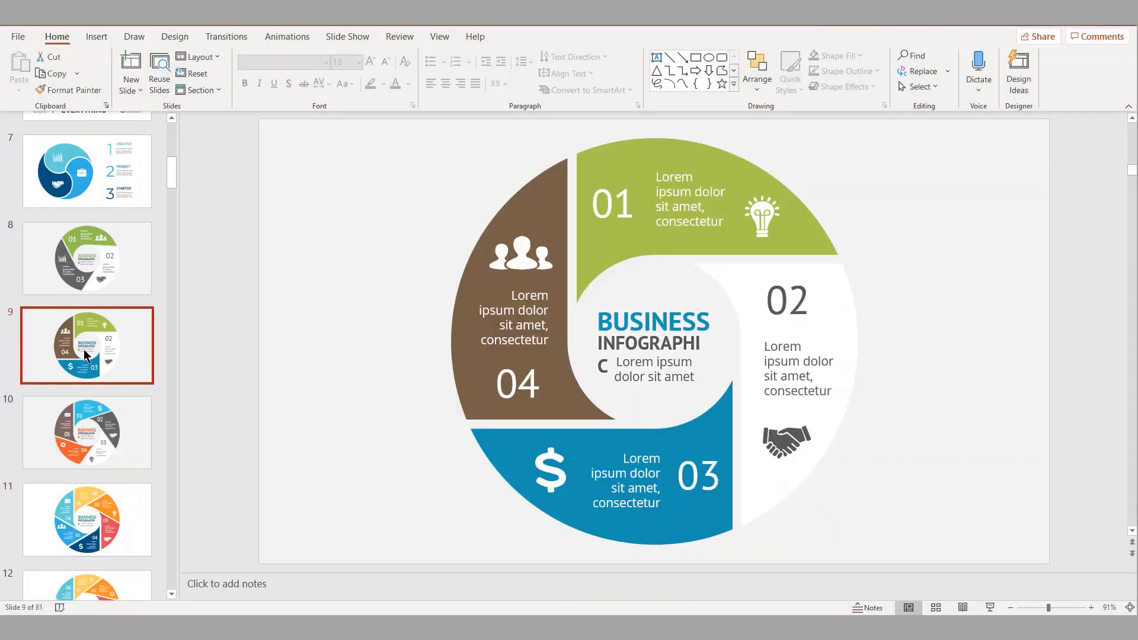
{"action": "left_click", "coordinate": [86, 385]}
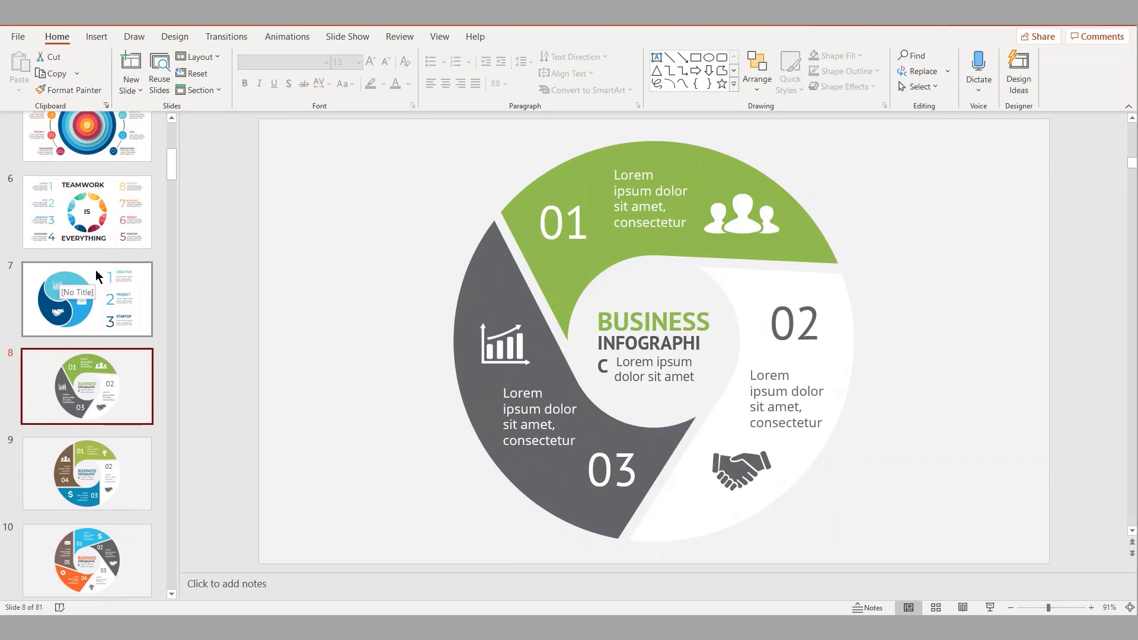
{"action": "left_click", "coordinate": [87, 211]}
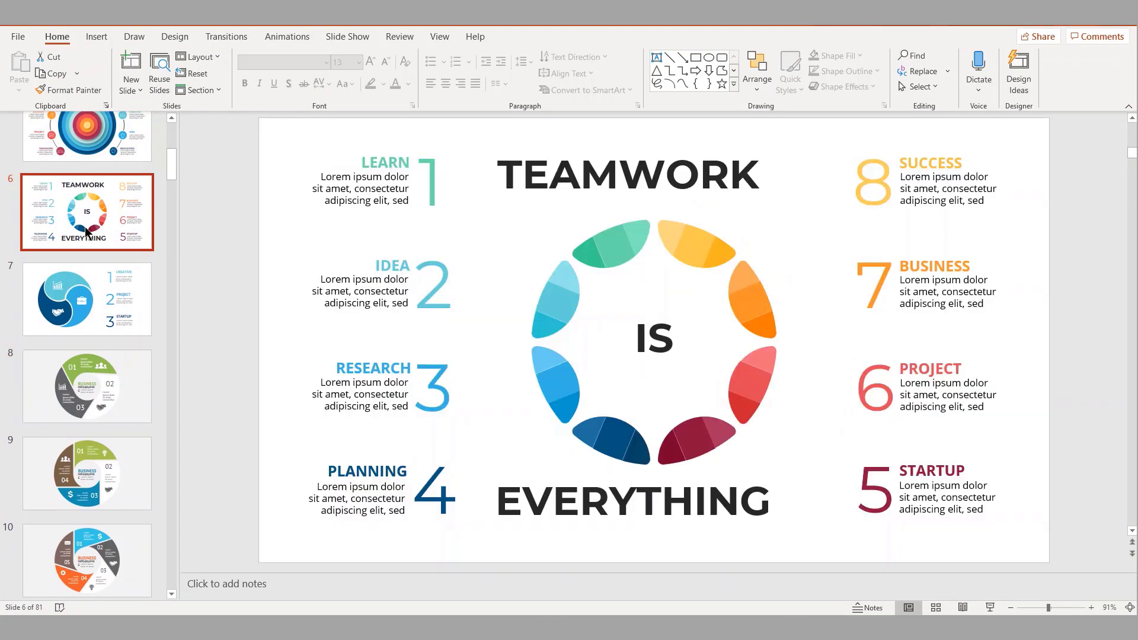